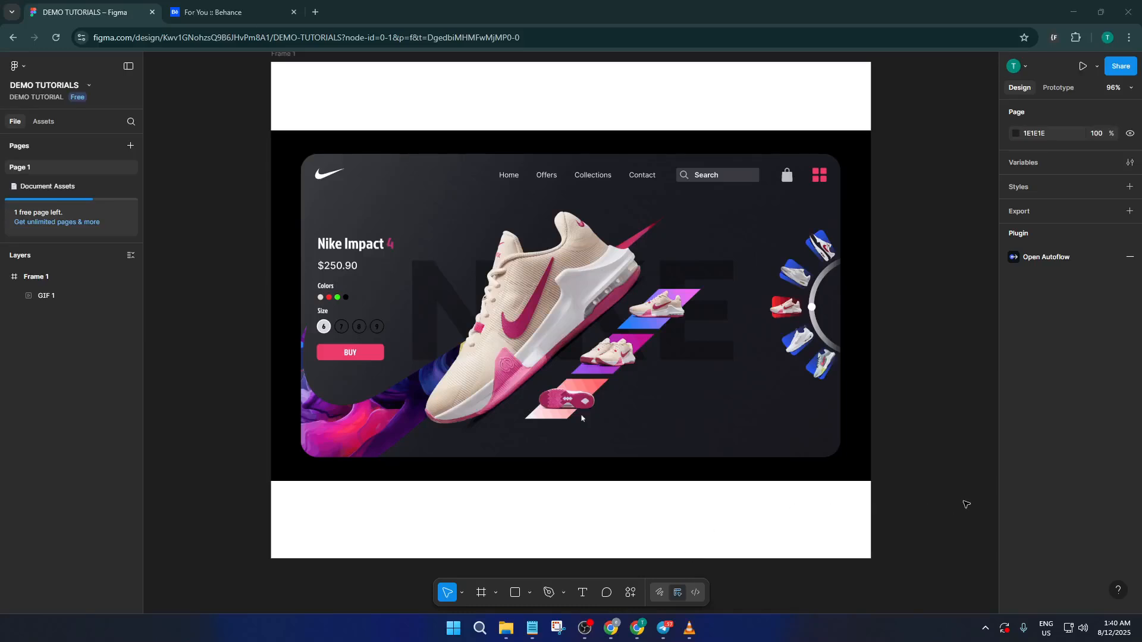
mouse_move(969, 495)
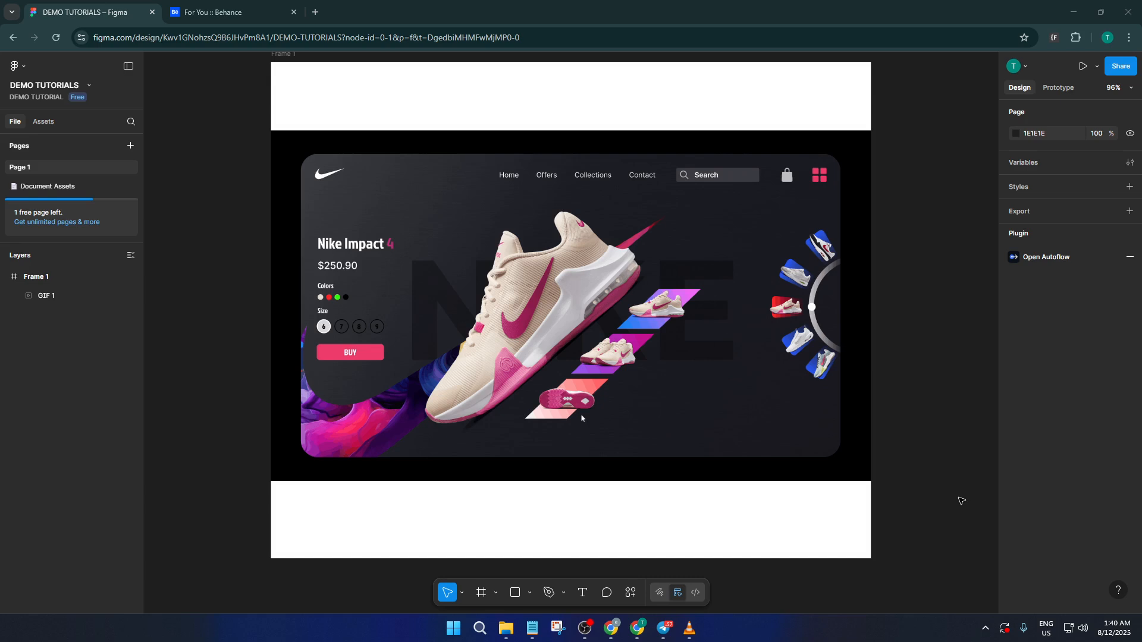
mouse_move(957, 504)
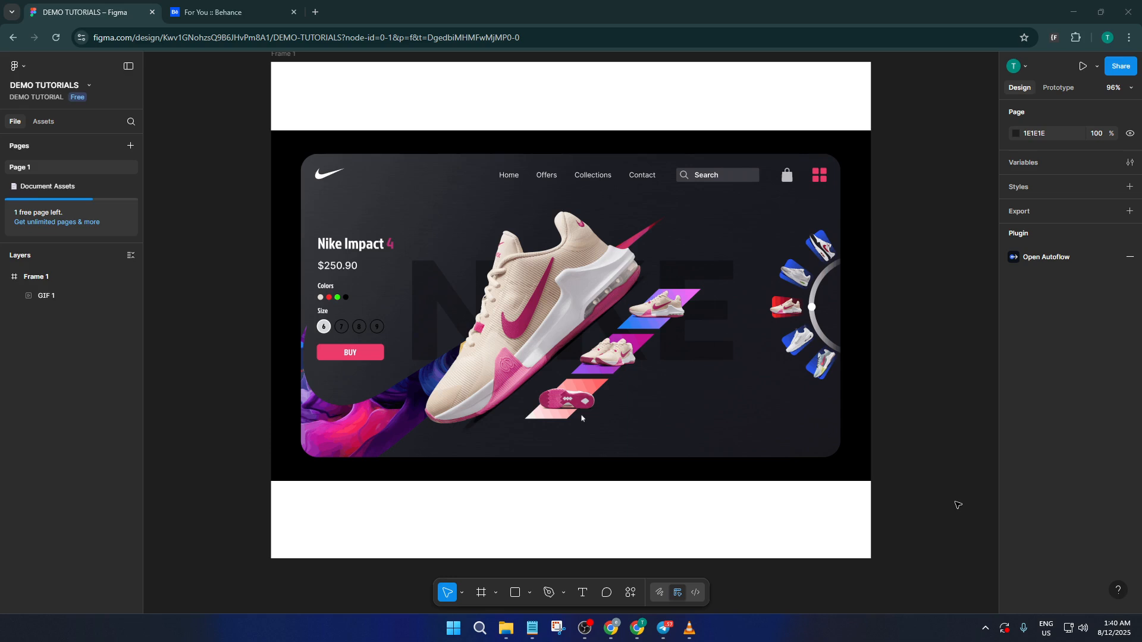
mouse_move(956, 495)
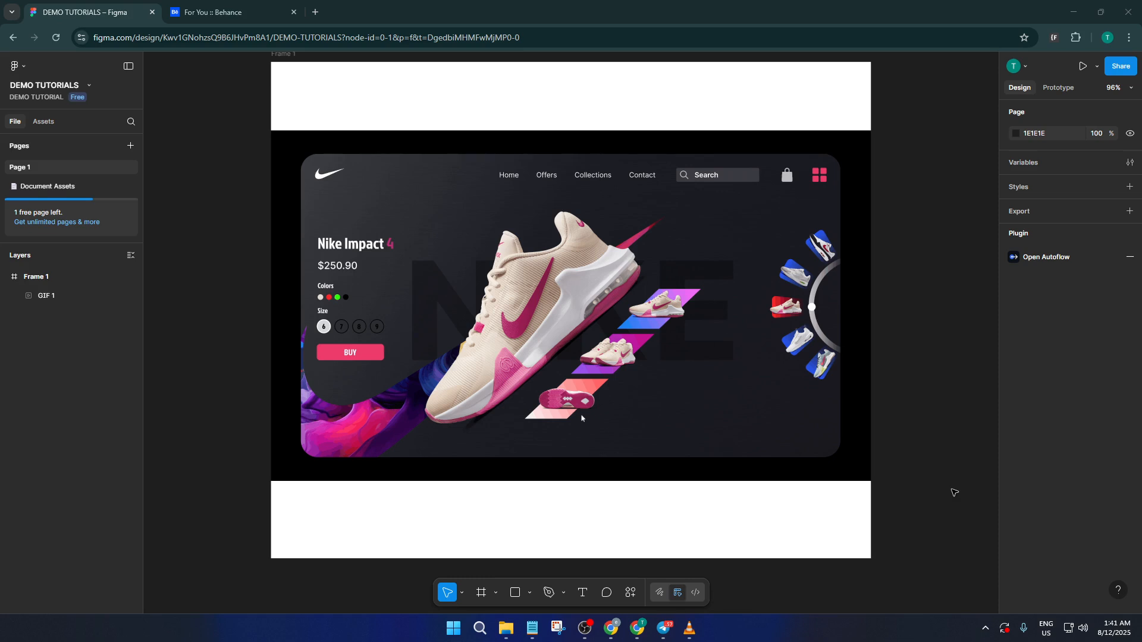
mouse_move(952, 455)
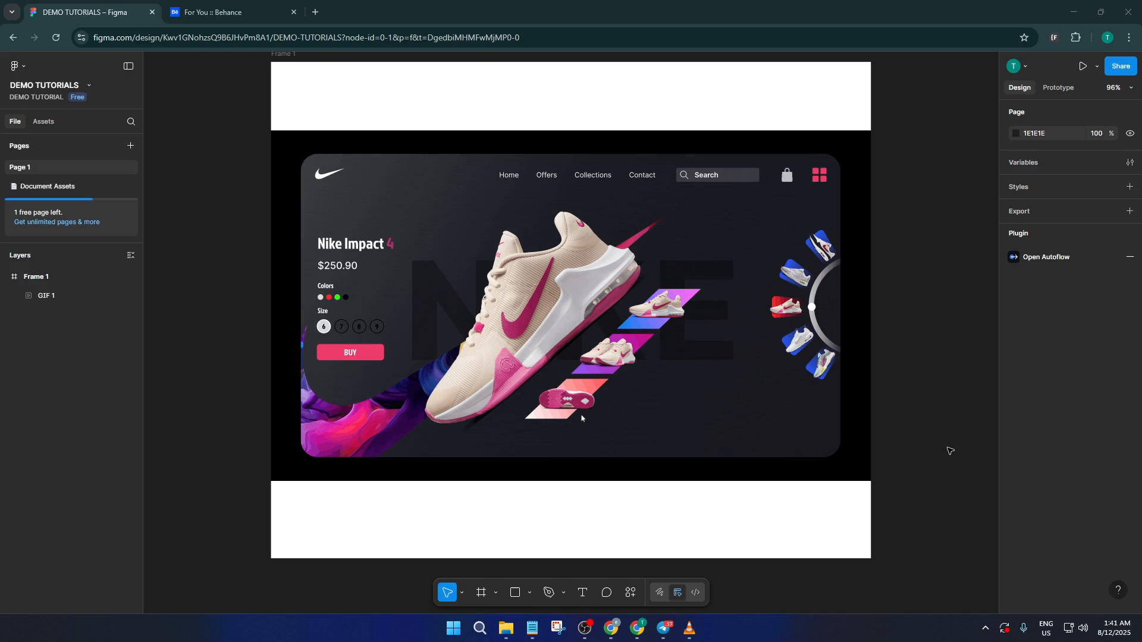
mouse_move(909, 438)
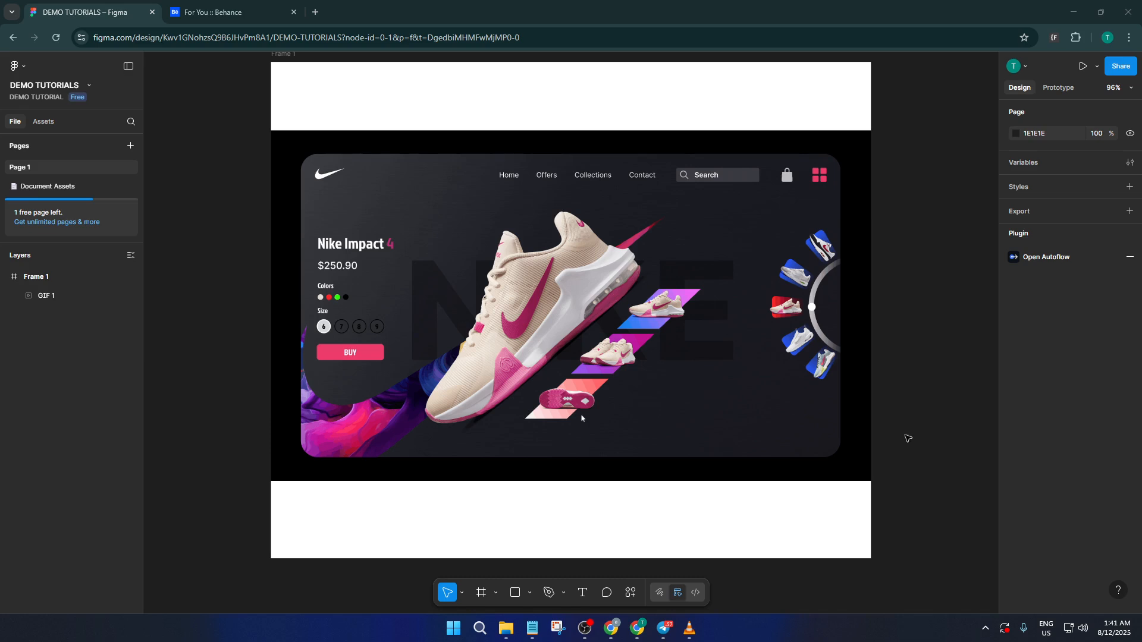
Present the sneaker landing page as a prototype in a laptop frame in a new tab
click(506, 628)
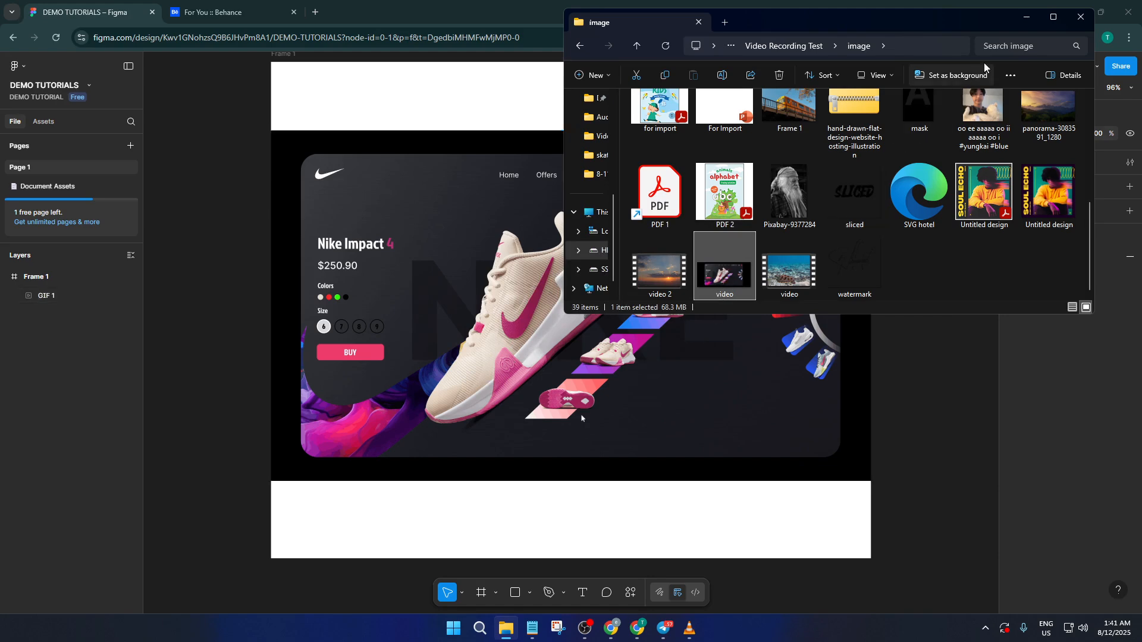
mouse_move(1009, 25)
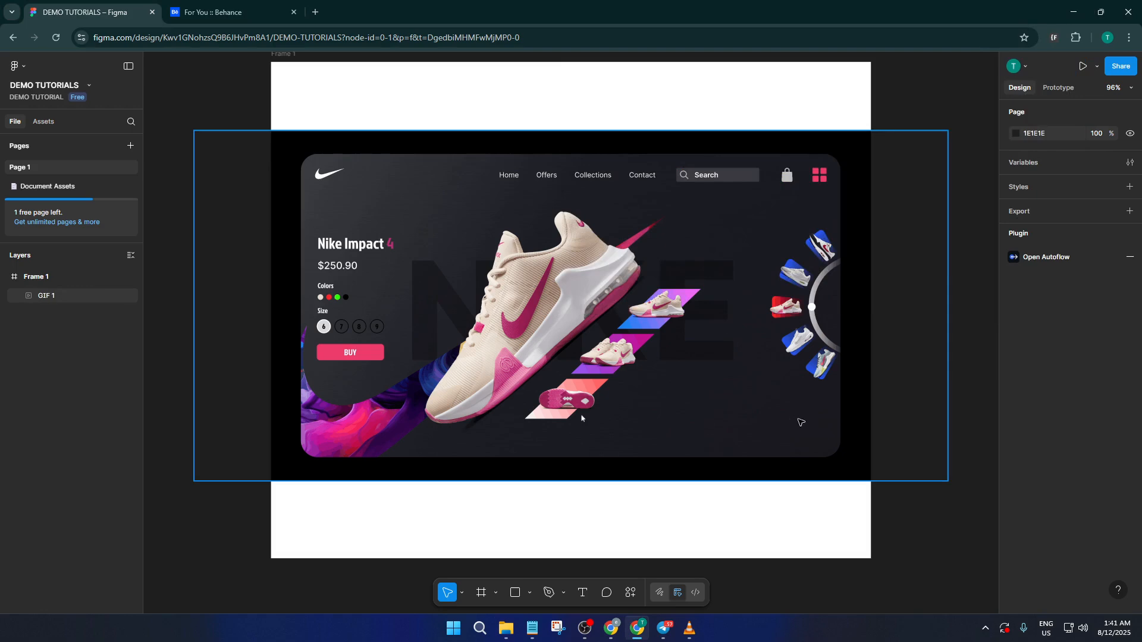
mouse_move(859, 389)
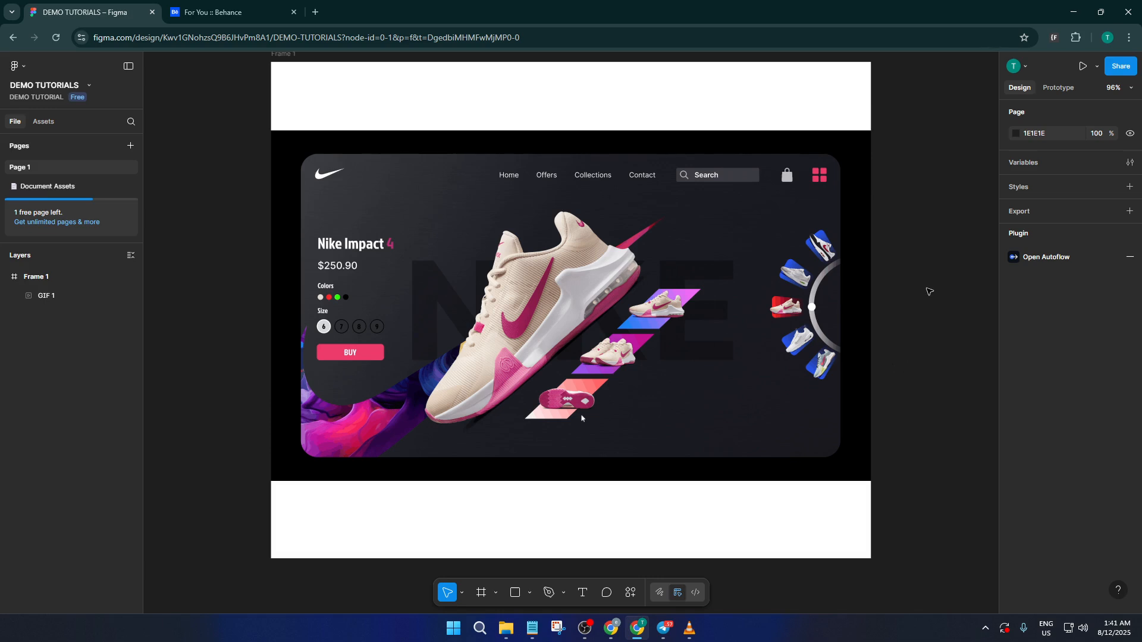
mouse_move(964, 222)
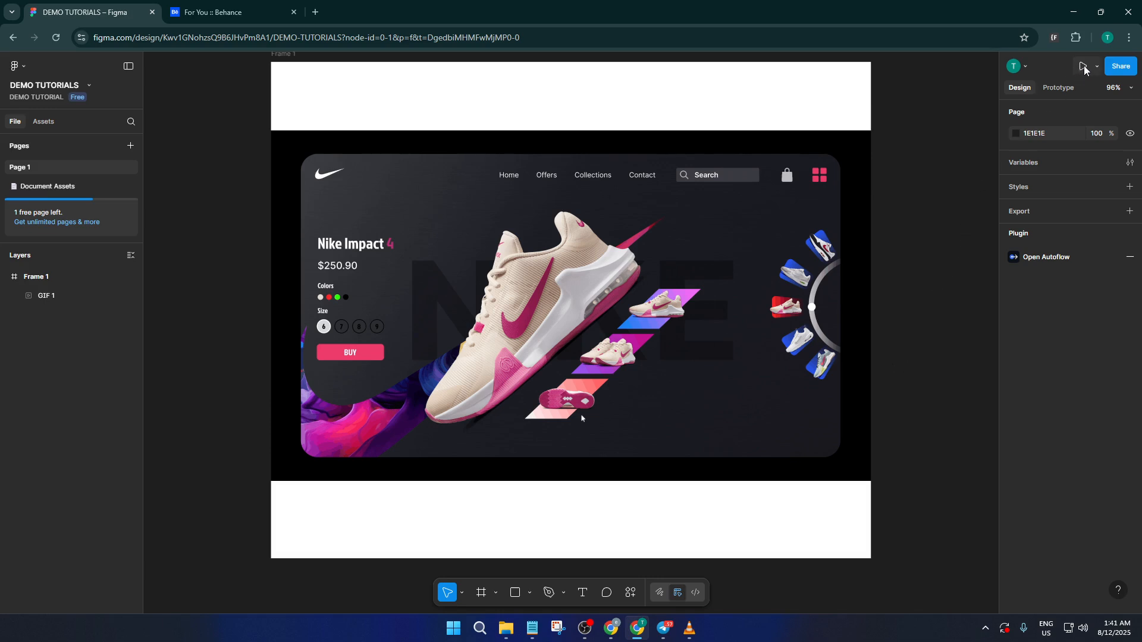
click(1080, 67)
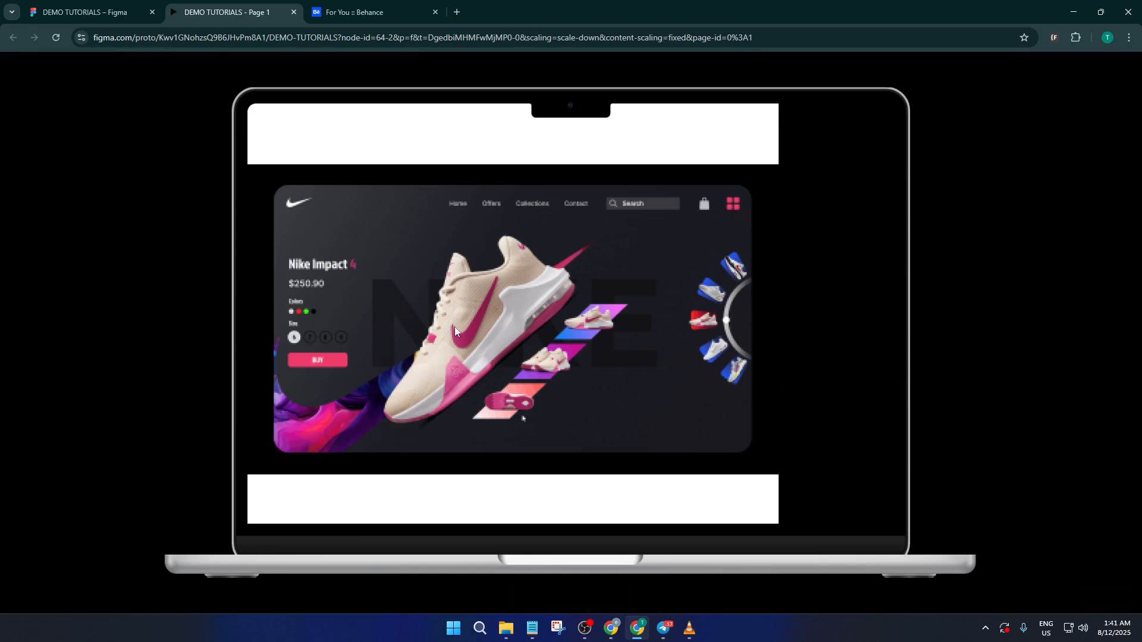
mouse_move(688, 344)
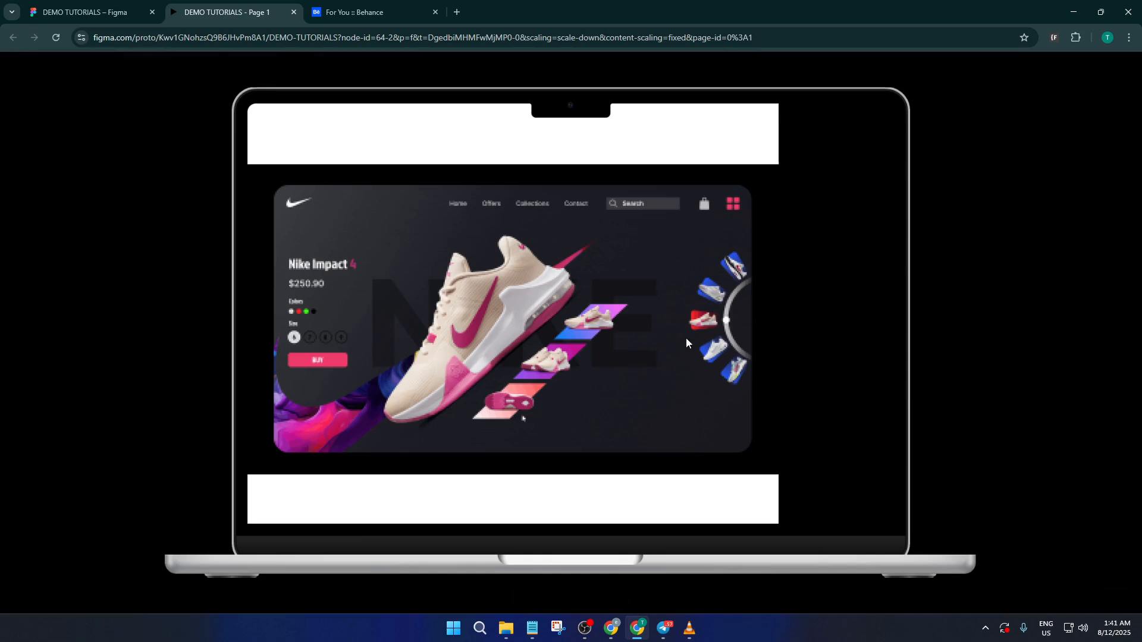
mouse_move(714, 366)
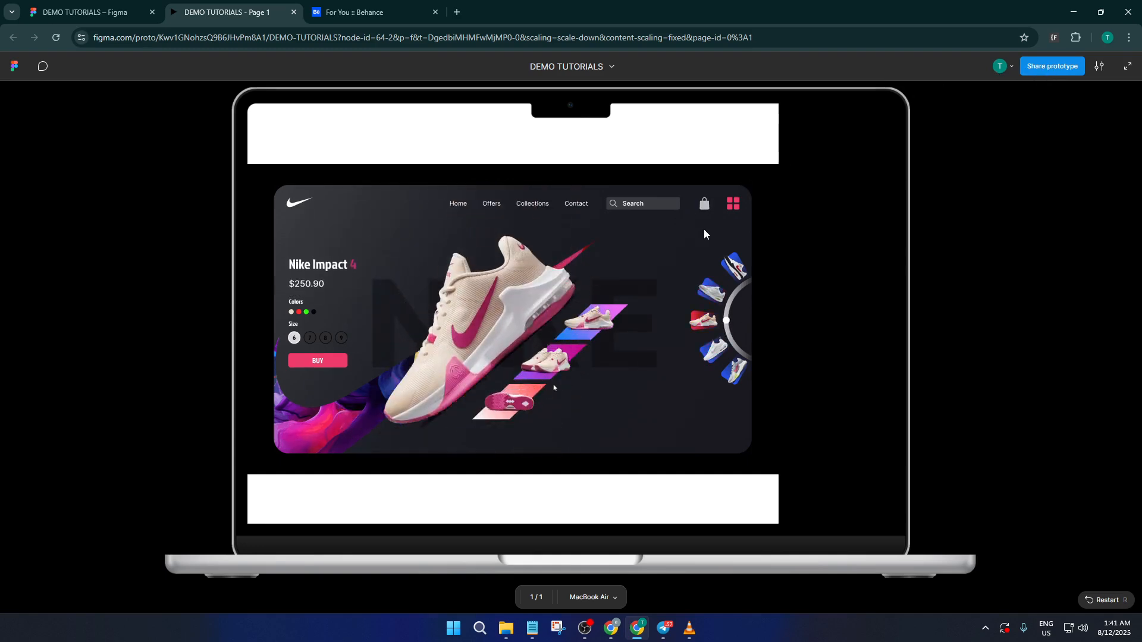
Copy the prototype's public embed code from Share settings, then switch to the Behance tab
click(1052, 67)
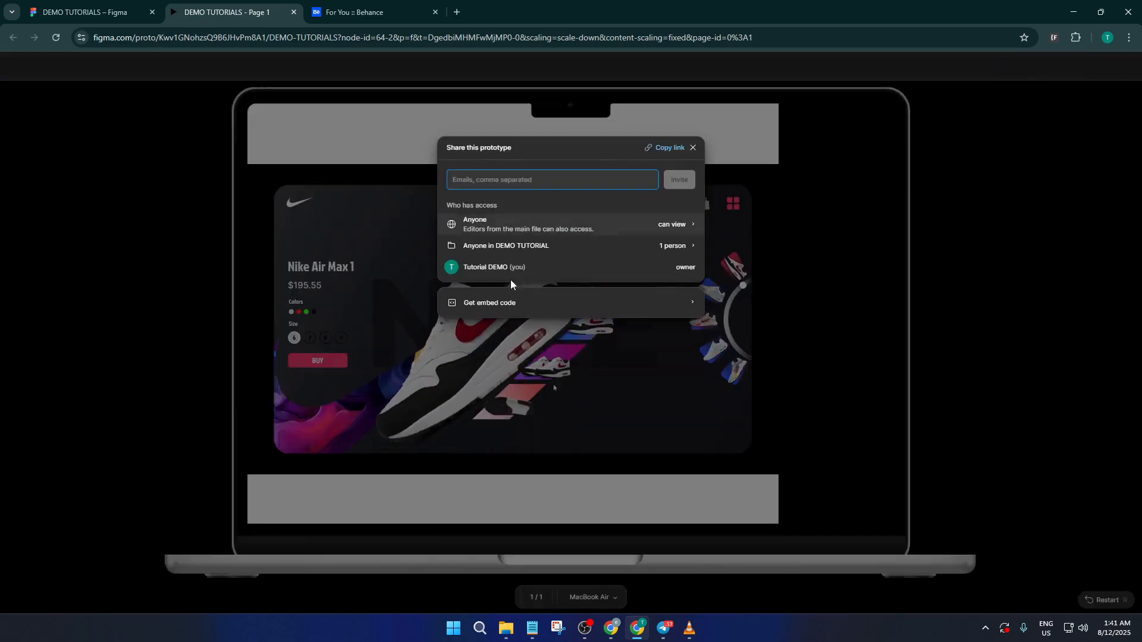
click(489, 303)
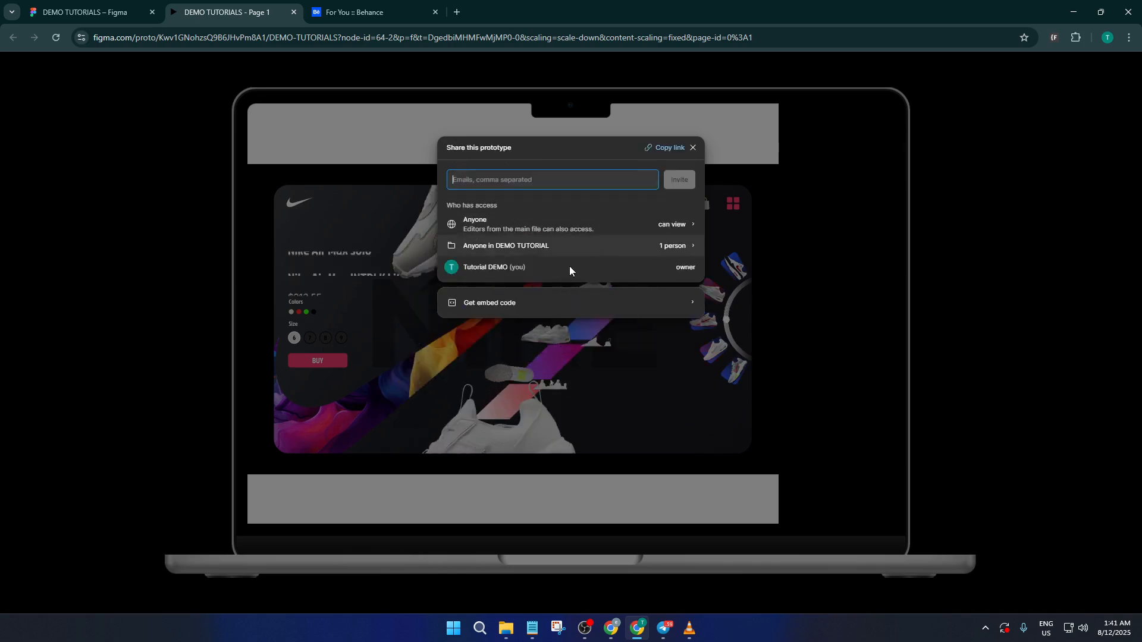
click(489, 303)
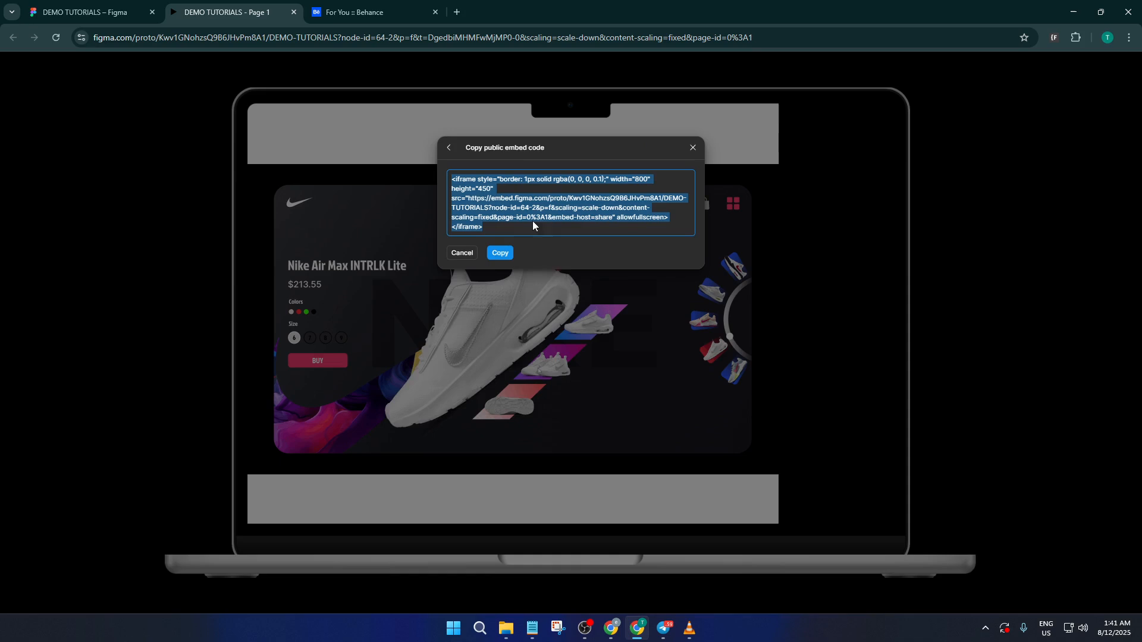
click(499, 252)
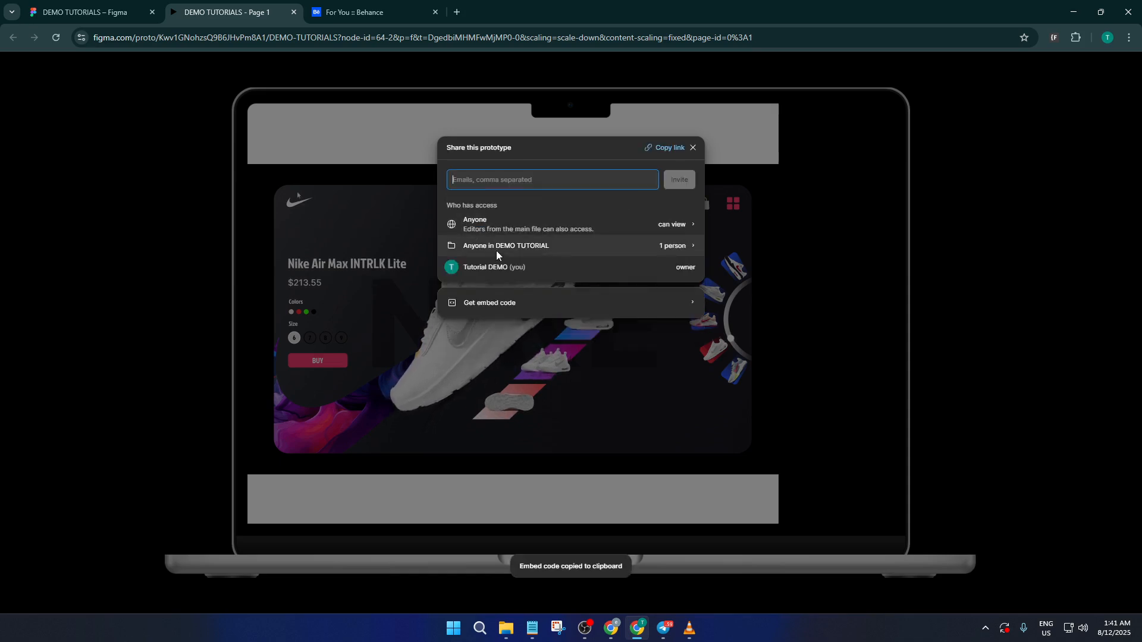
click(366, 12)
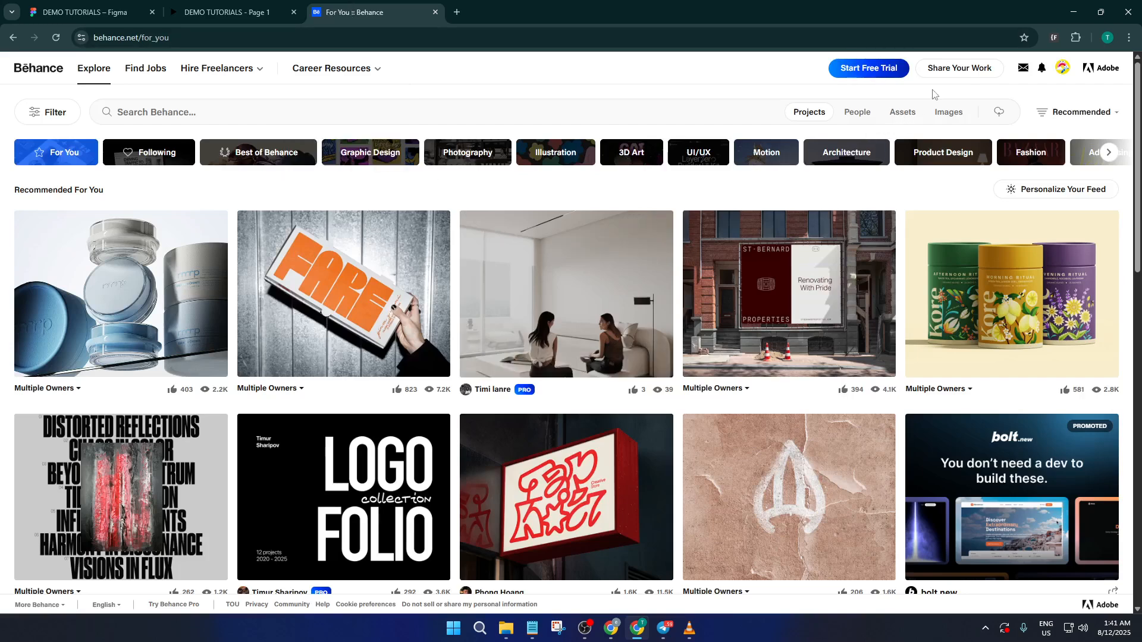
Create a new Behance project and embed the pasted Figma prototype code as a Prototype block
click(959, 68)
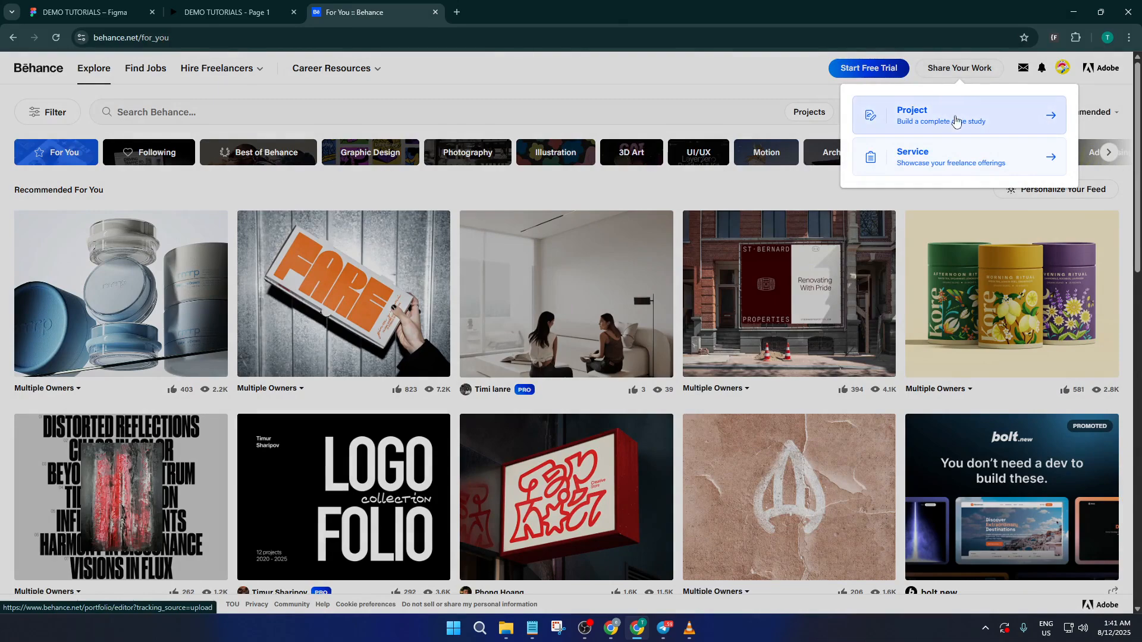
click(942, 116)
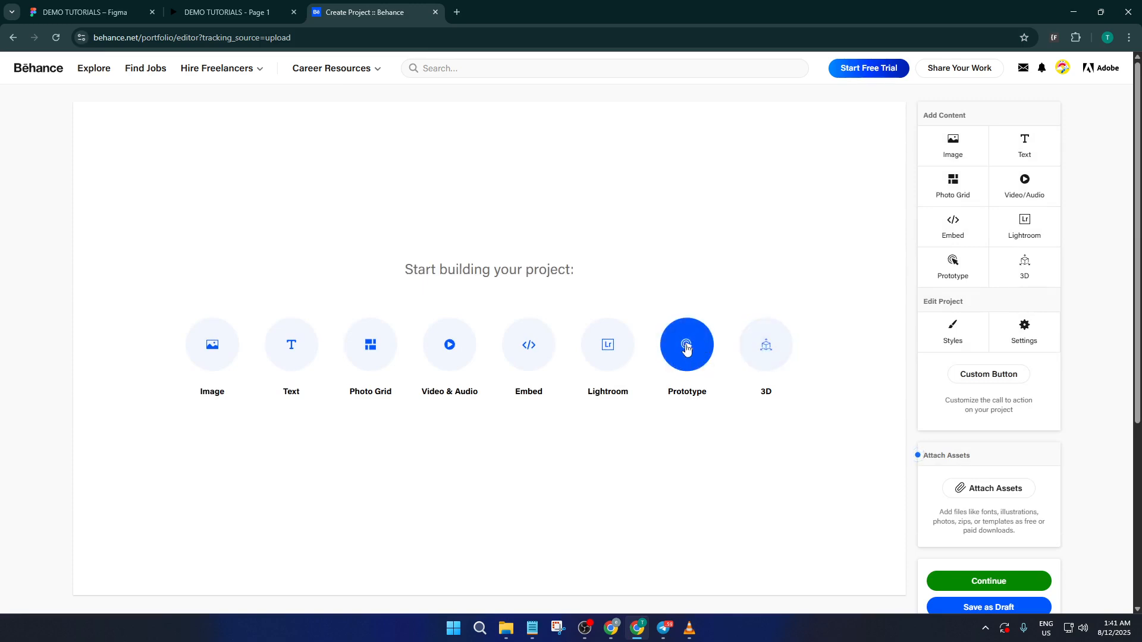
click(687, 345)
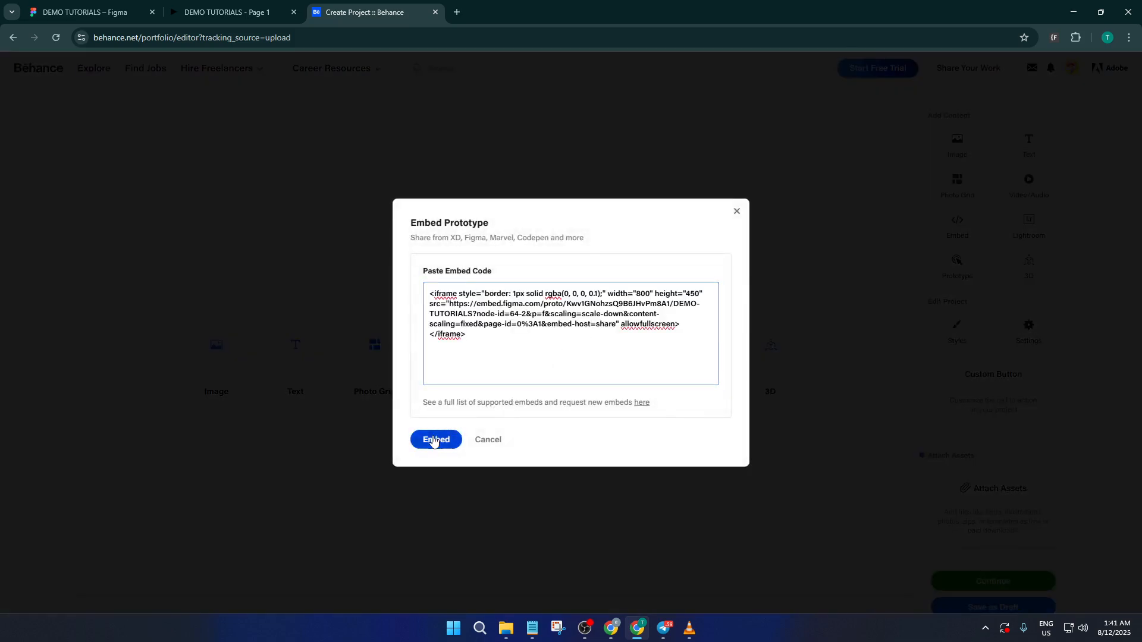
click(436, 440)
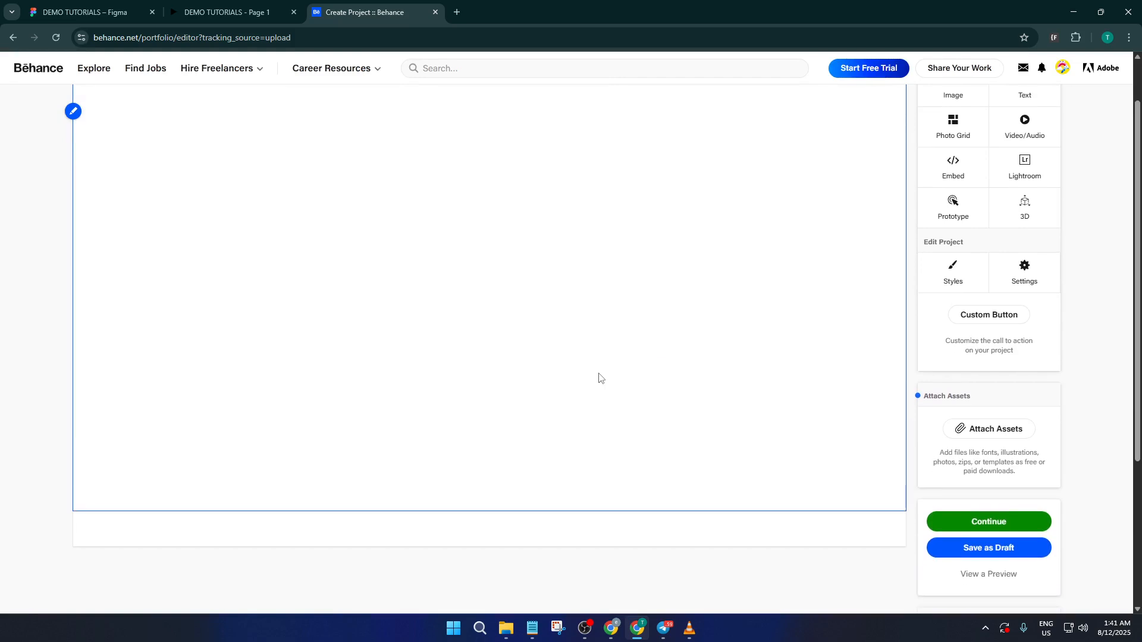
Scroll down the project editor while the embedded Figma prototype loads
scroll(down, 3)
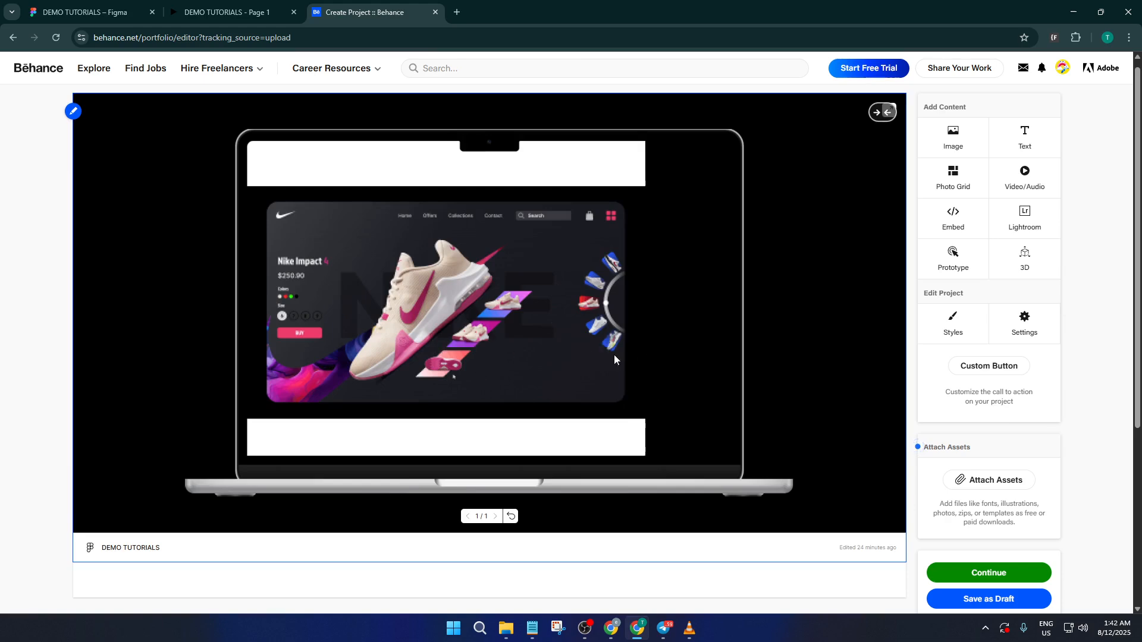
mouse_move(872, 393)
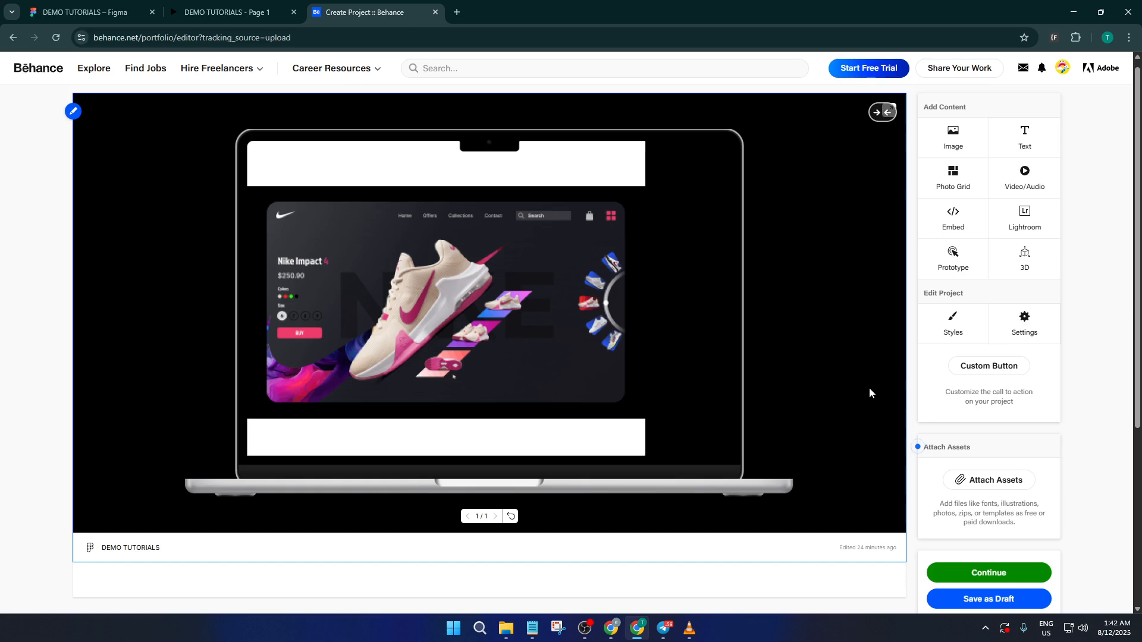